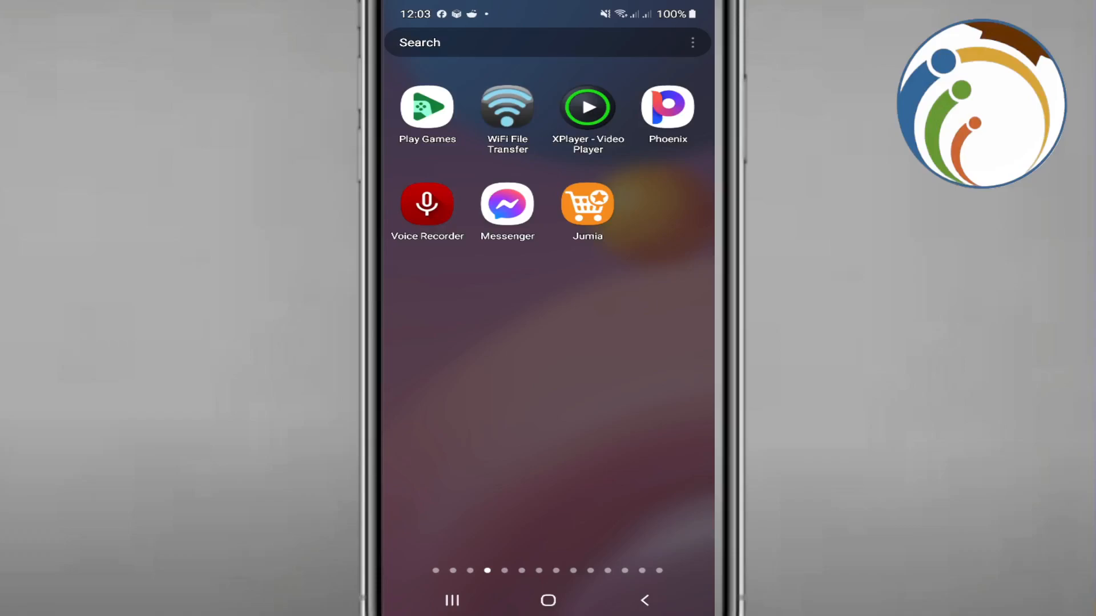
Open Messenger to view the chat list, then return to the home screen
{"action": "left_click", "coordinate": [507, 203]}
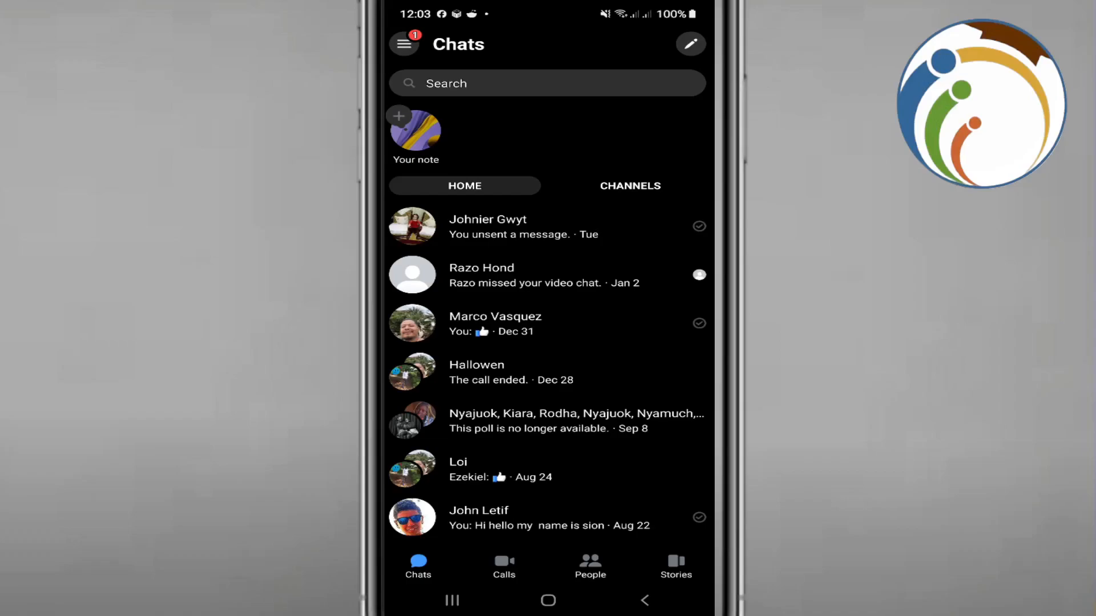
{"action": "left_click", "coordinate": [643, 600]}
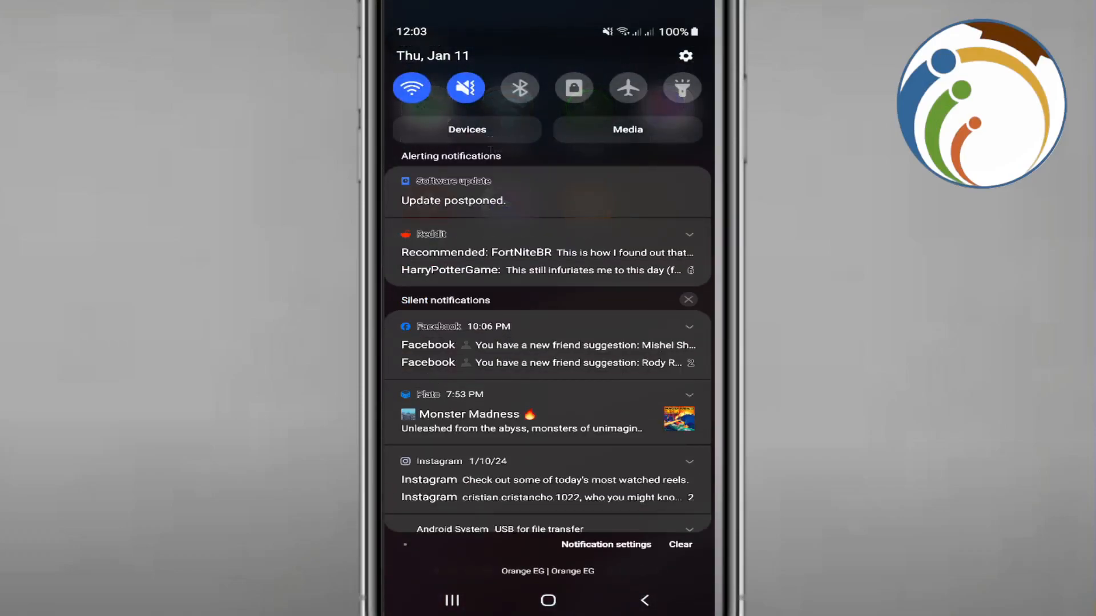
Switch airplane mode on in quick settings and reopen Messenger offline
{"action": "left_click", "coordinate": [626, 88]}
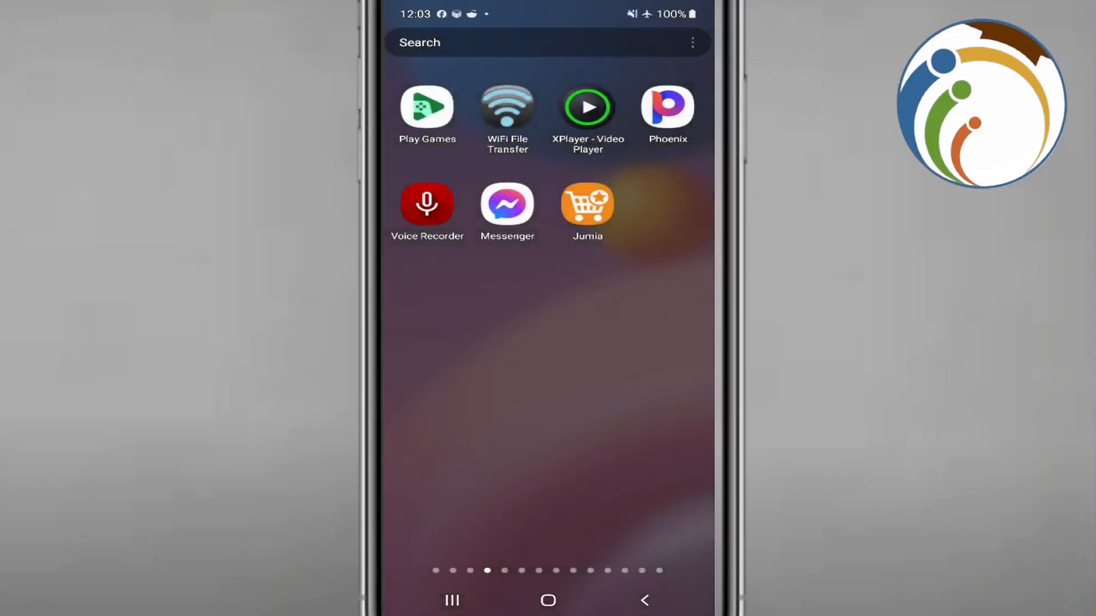
{"action": "left_click", "coordinate": [507, 204]}
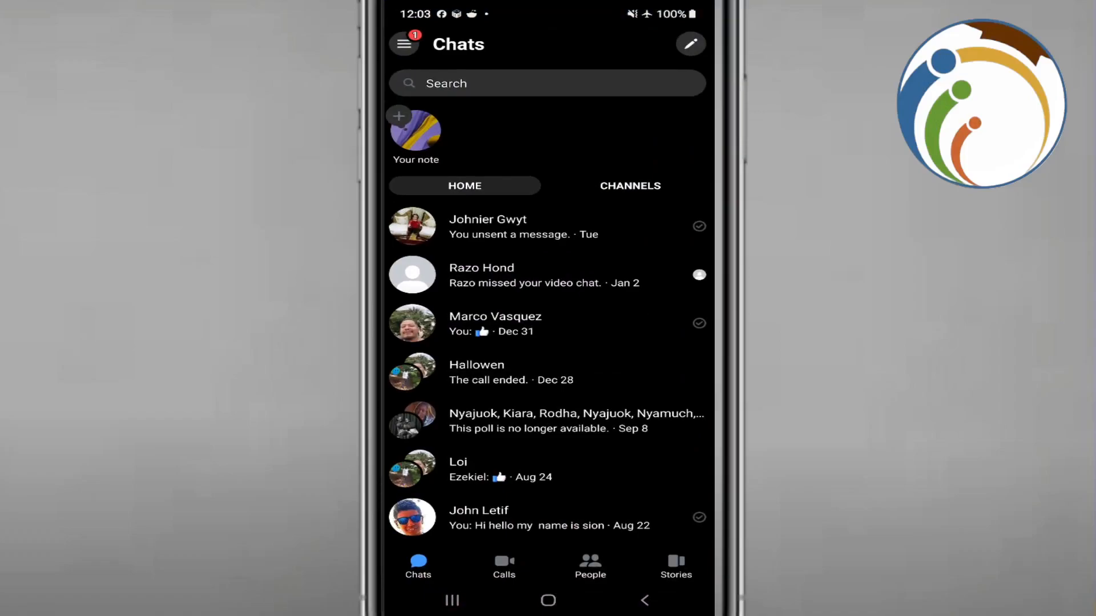
{"action": "left_click", "coordinate": [547, 226]}
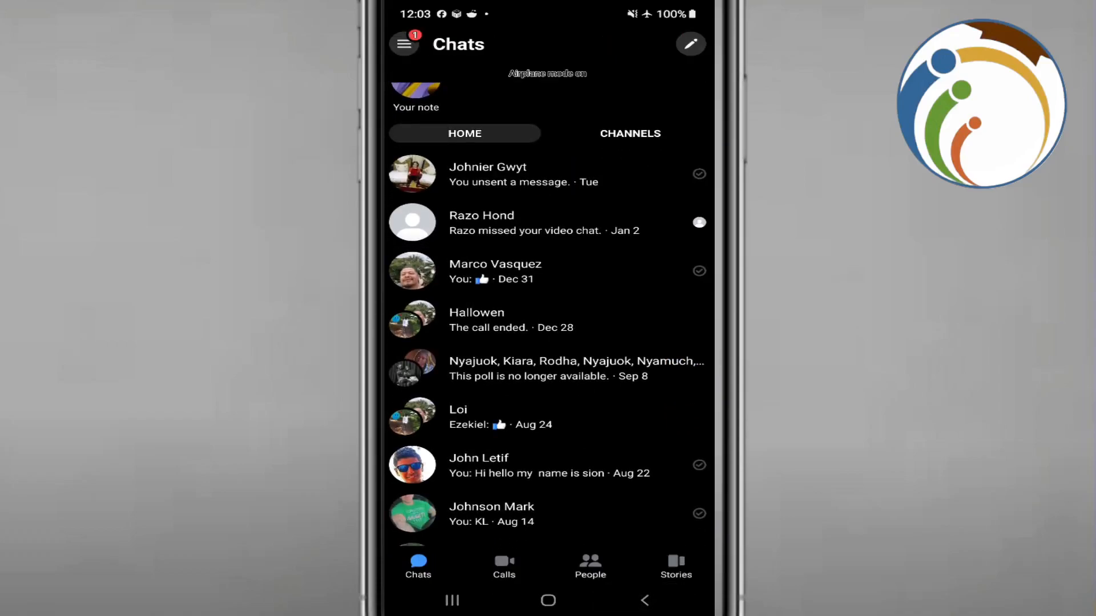
{"action": "scroll", "scroll_direction": "down", "scroll_amount": 3}
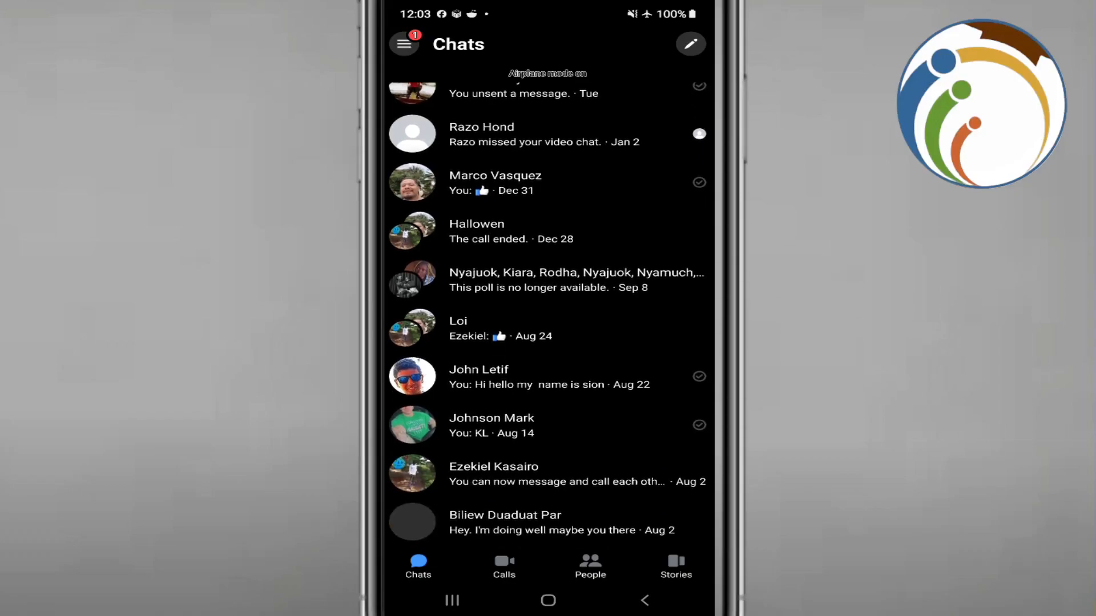
{"action": "left_click", "coordinate": [495, 182]}
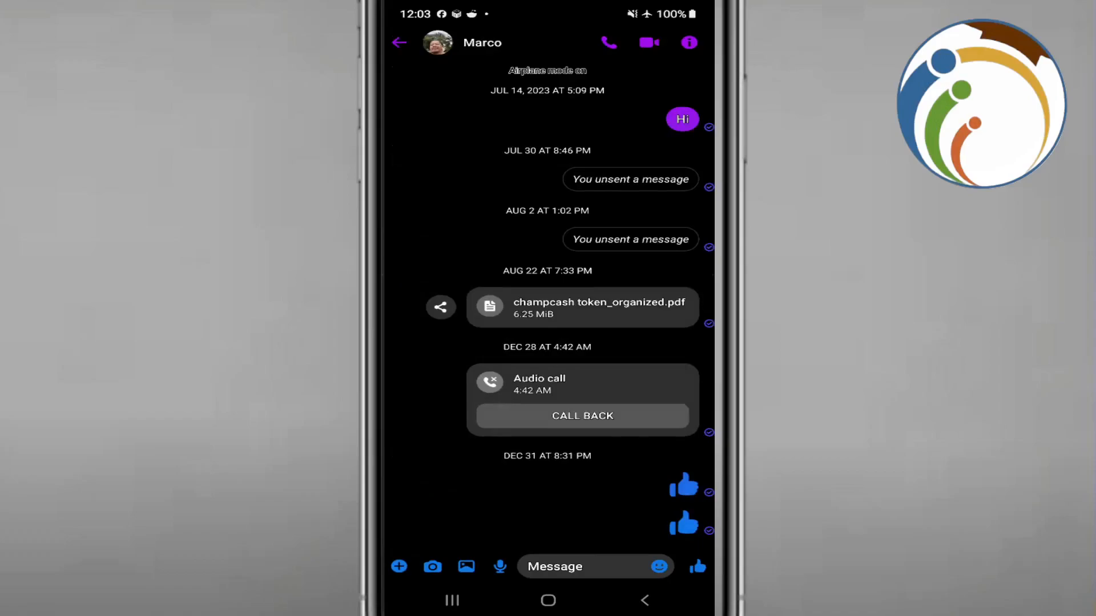
{"action": "left_click", "coordinate": [683, 485]}
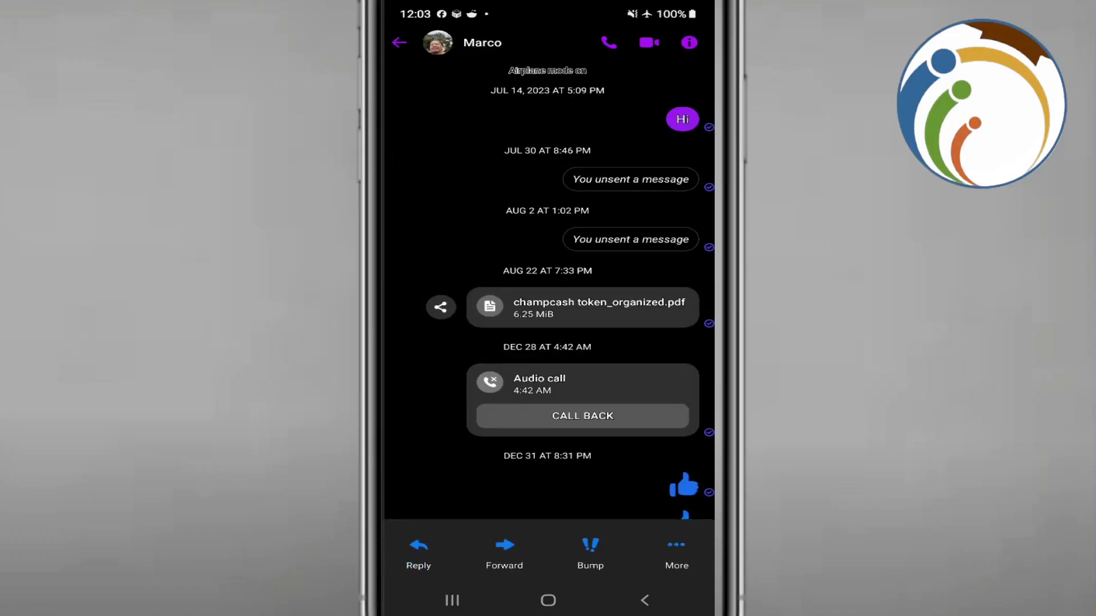
{"action": "left_click", "coordinate": [582, 306]}
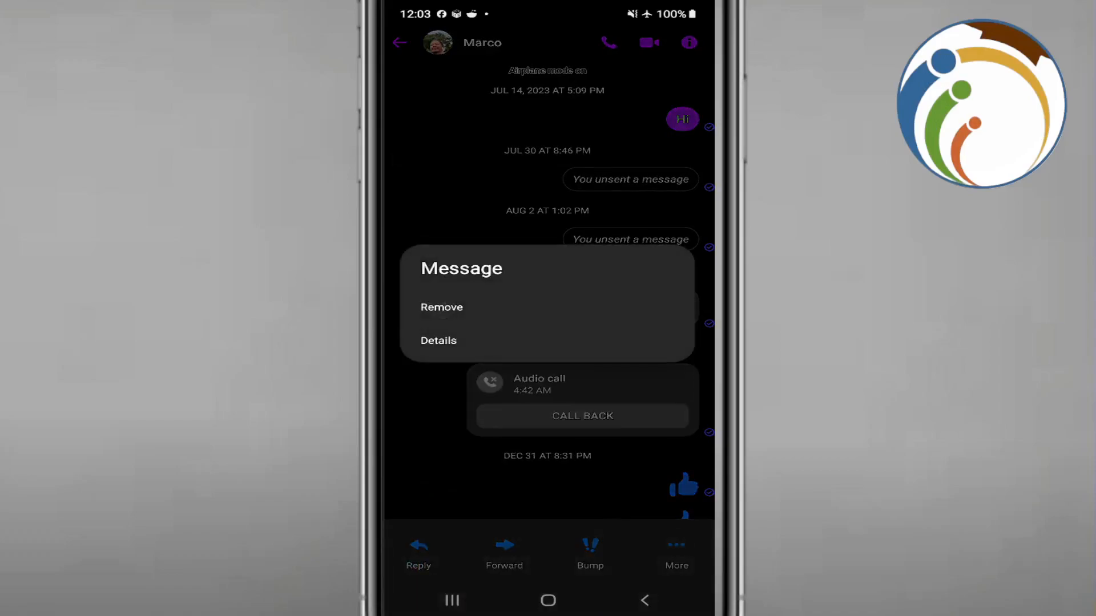
{"action": "left_click", "coordinate": [399, 42]}
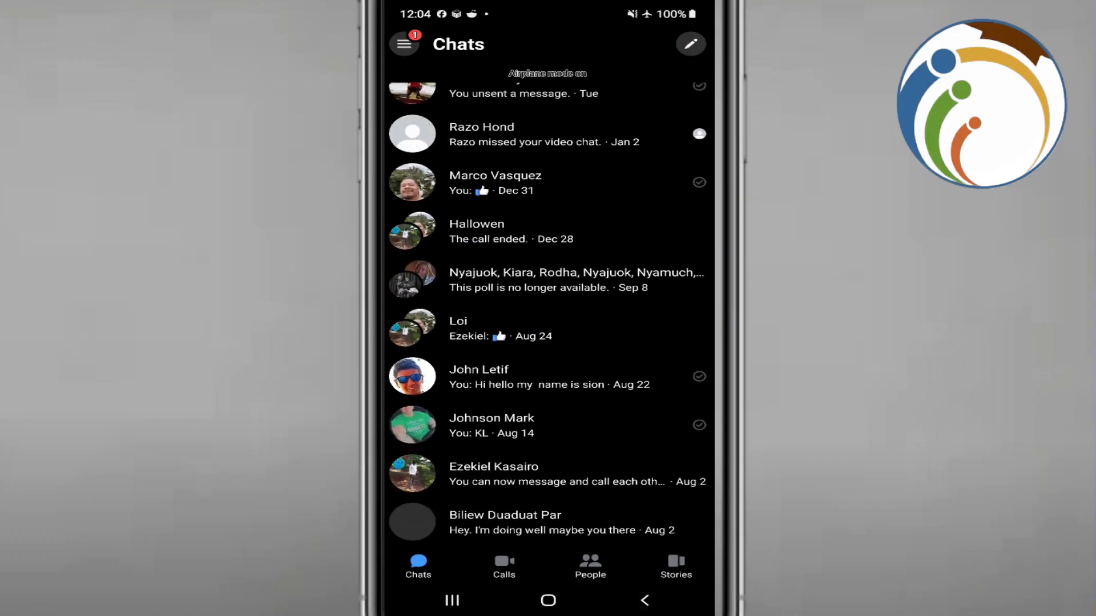
Exit Messenger to the Android home screen with airplane mode still on
{"action": "left_click", "coordinate": [491, 425]}
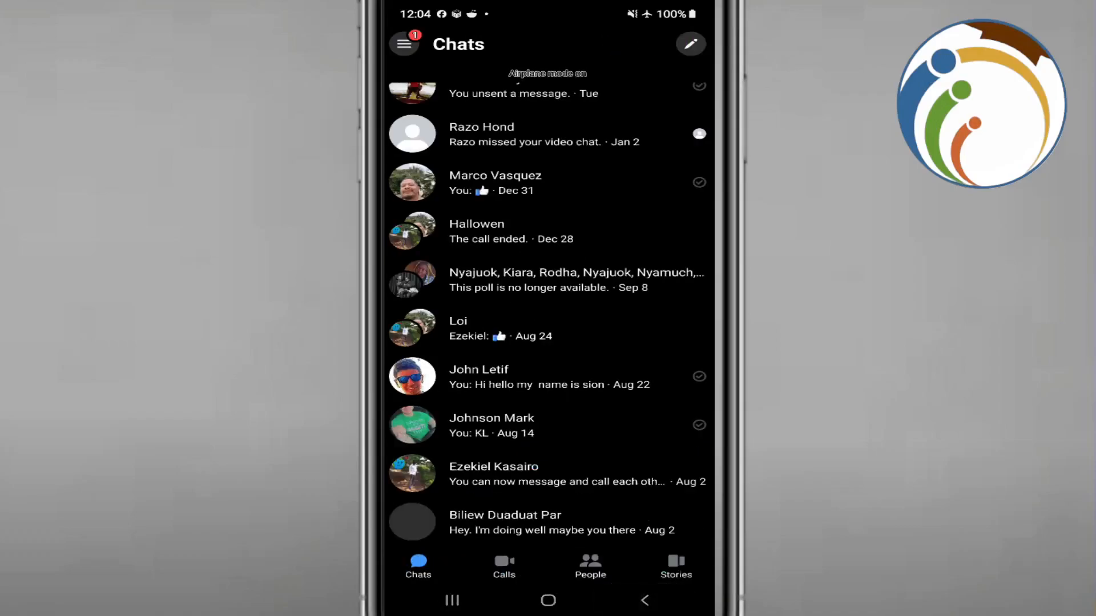
{"action": "left_click", "coordinate": [548, 600]}
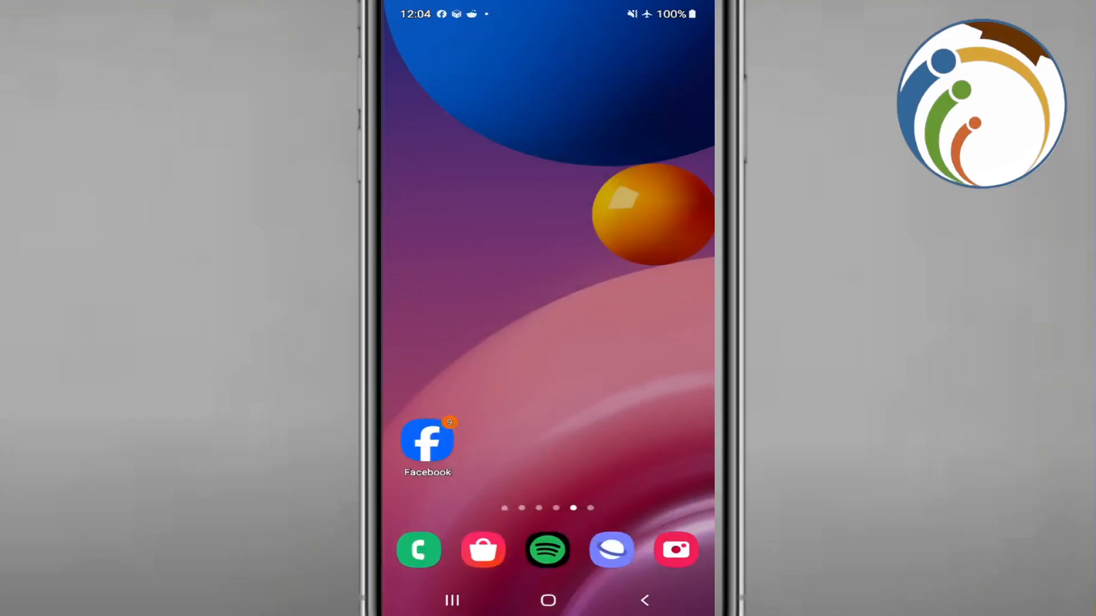